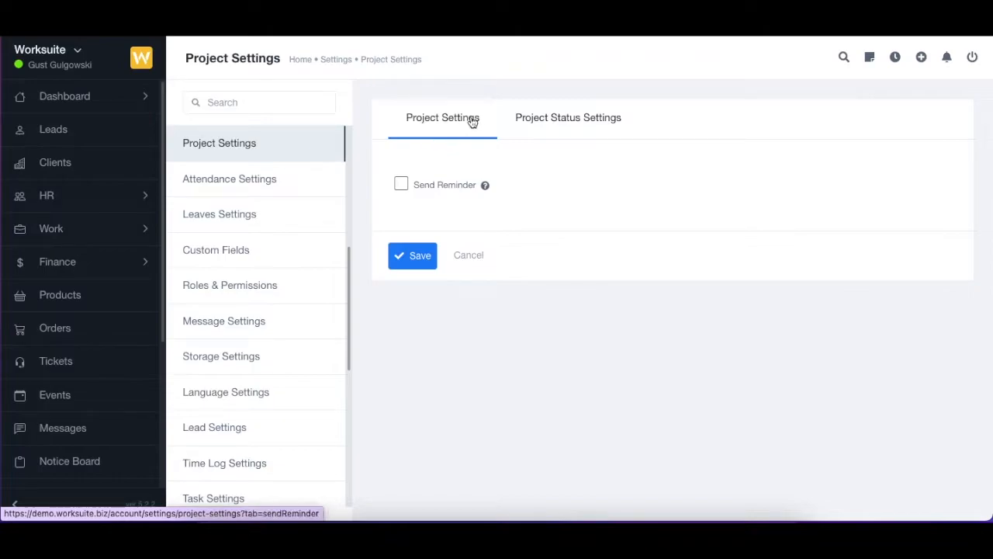
mouse_move(437, 163)
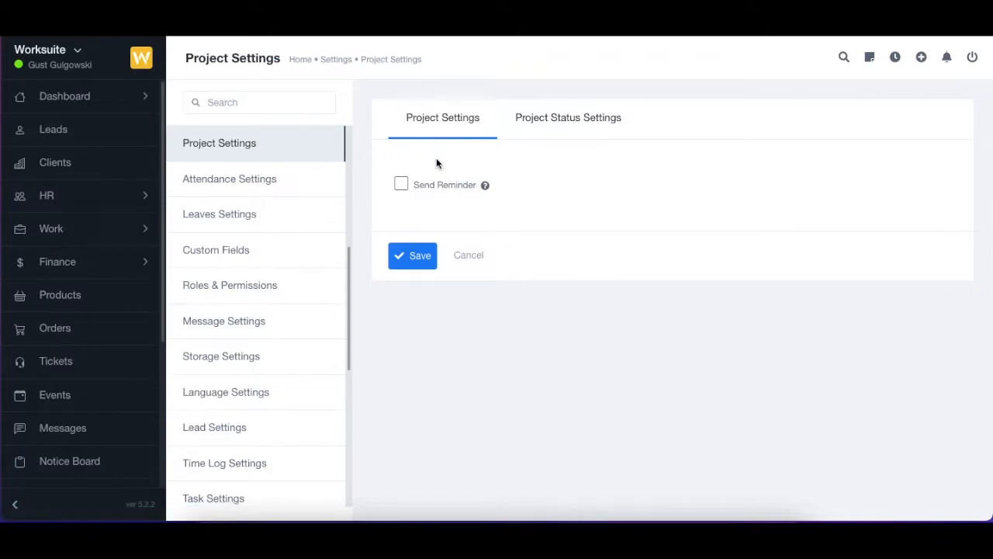
mouse_move(487, 186)
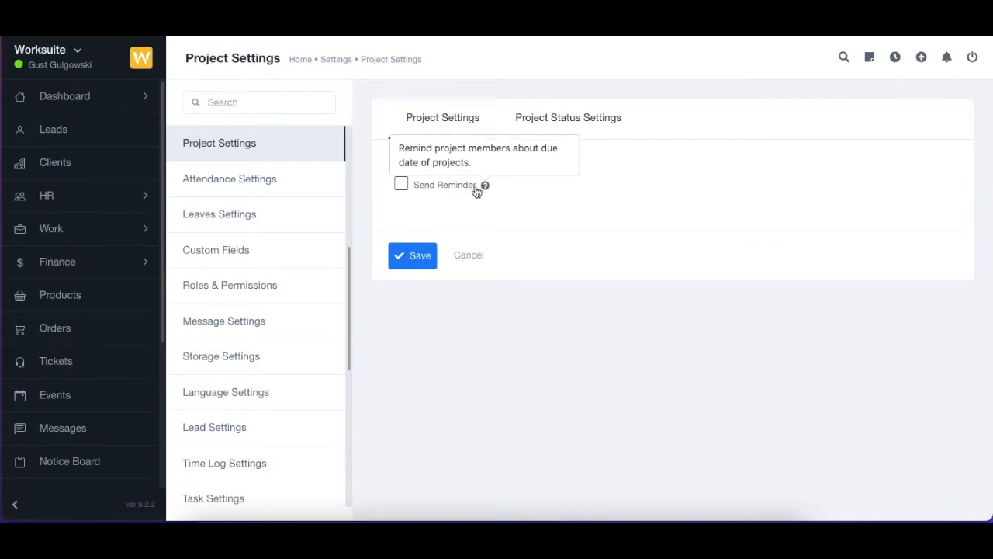
- Enable Send Reminder to All recipients with a remind-before lead time of 3 days
click(400, 183)
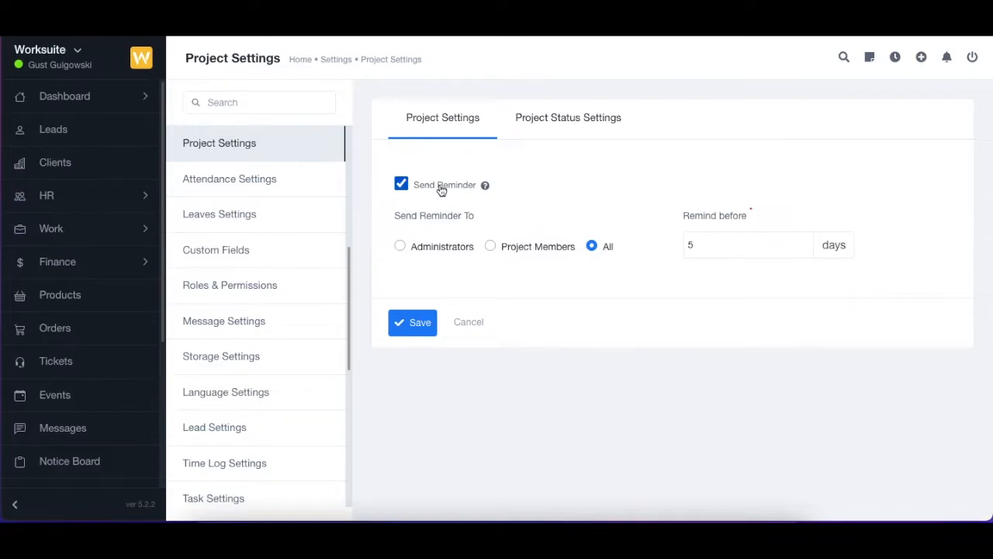
mouse_move(434, 189)
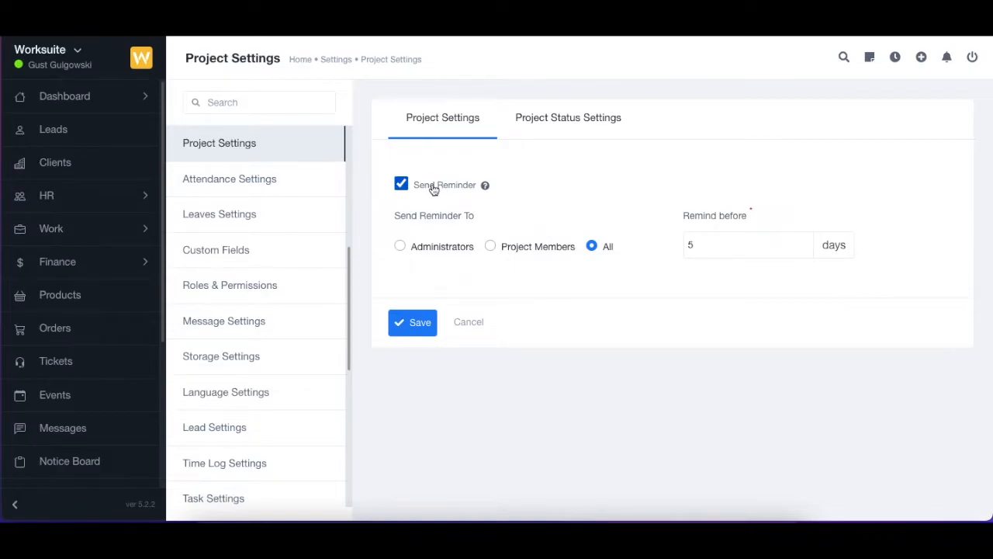
mouse_move(422, 245)
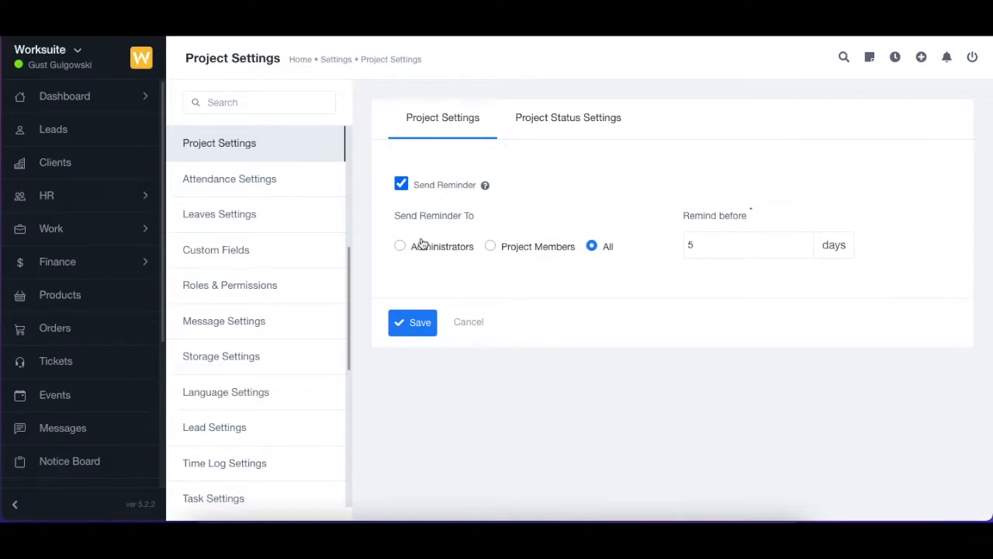
mouse_move(490, 252)
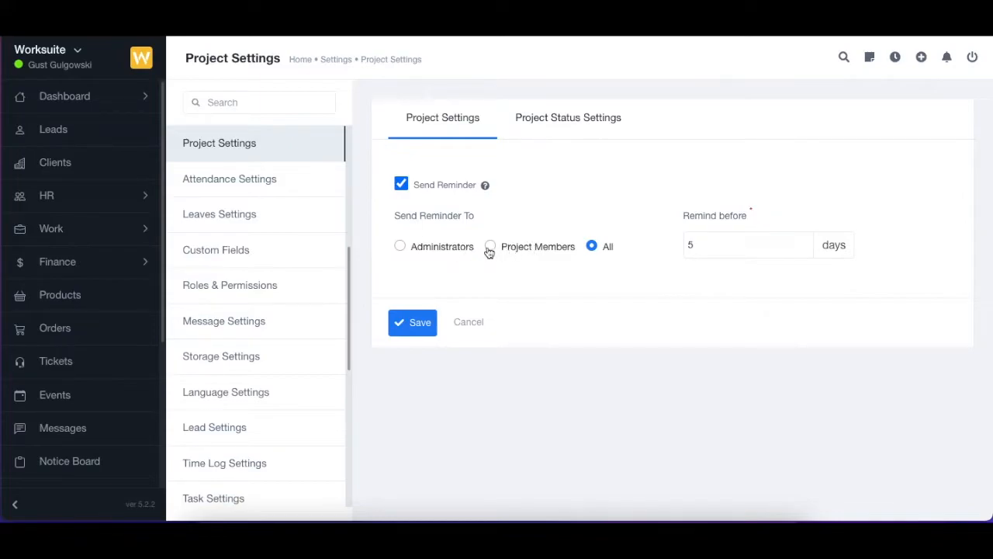
mouse_move(416, 238)
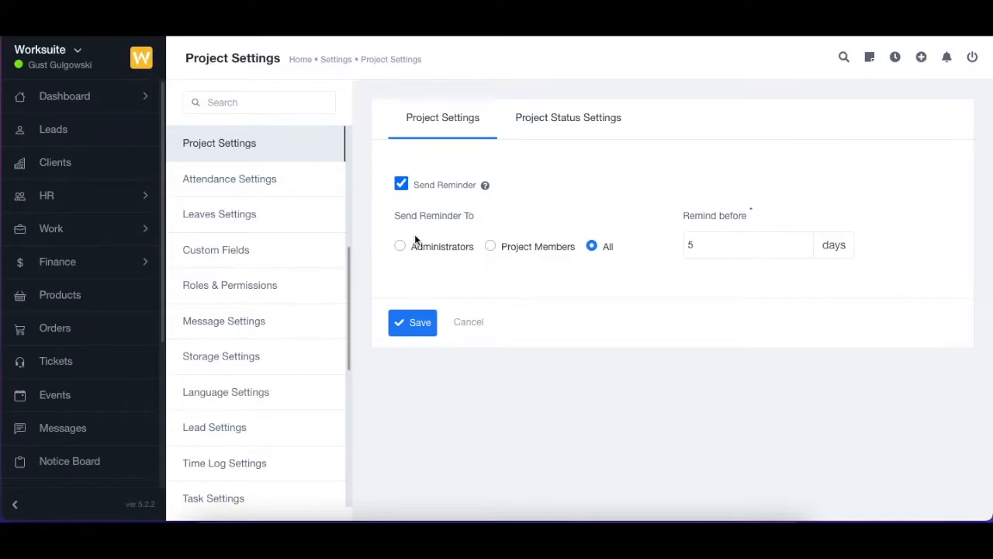
mouse_move(455, 246)
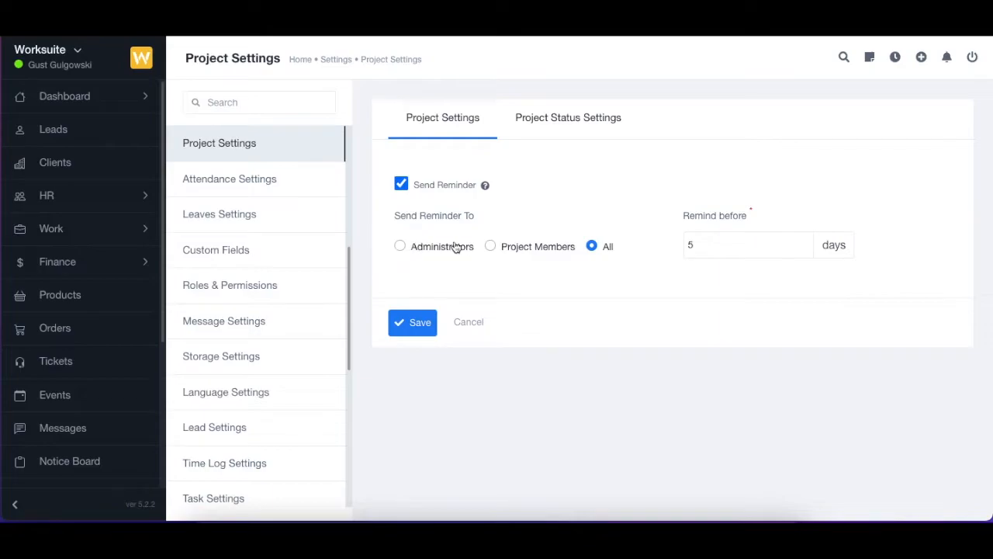
mouse_move(475, 239)
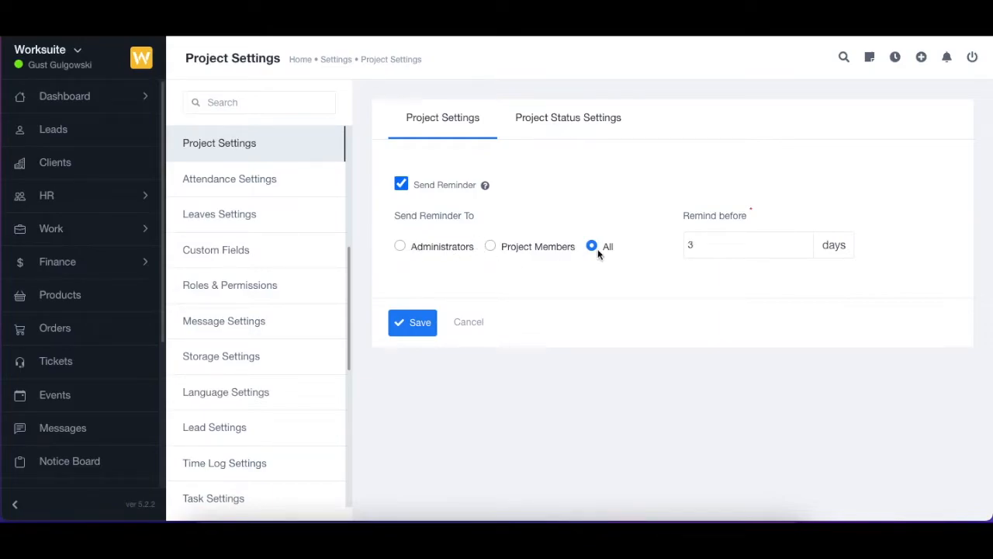
click(748, 246)
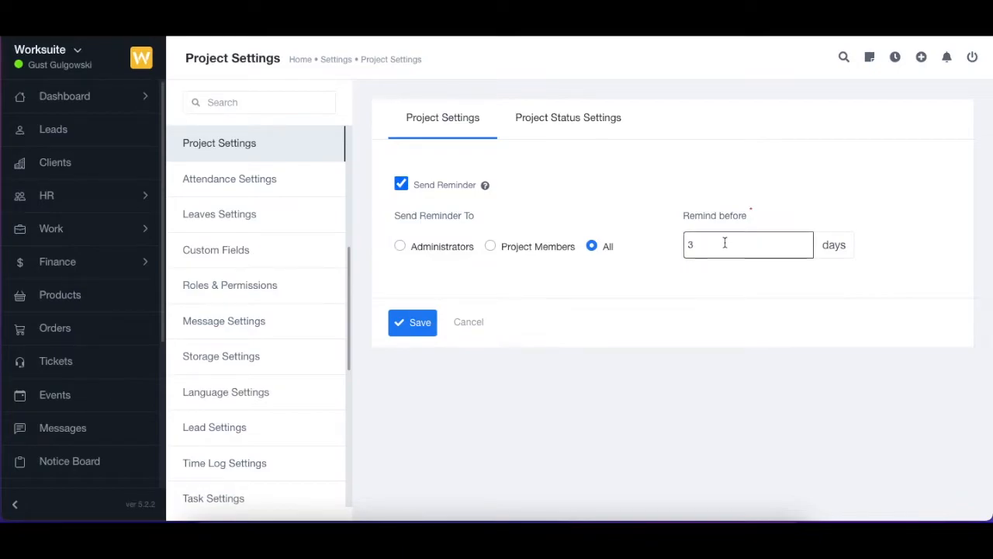
mouse_move(738, 239)
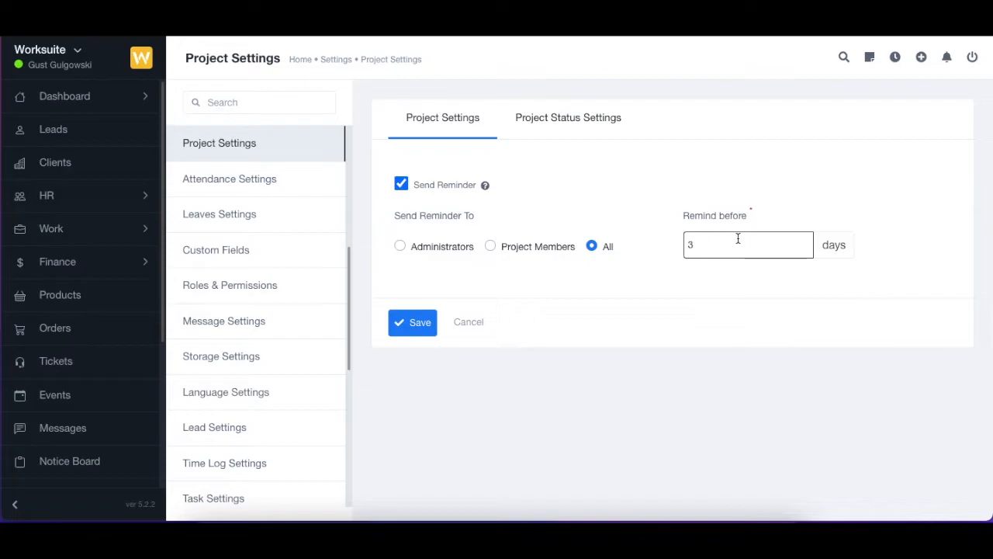
click(745, 245)
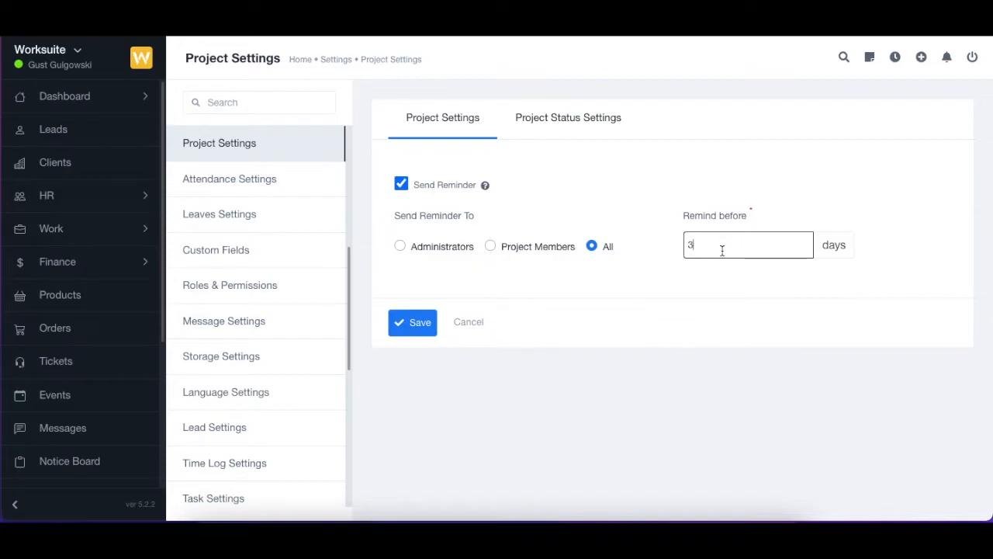
click(568, 118)
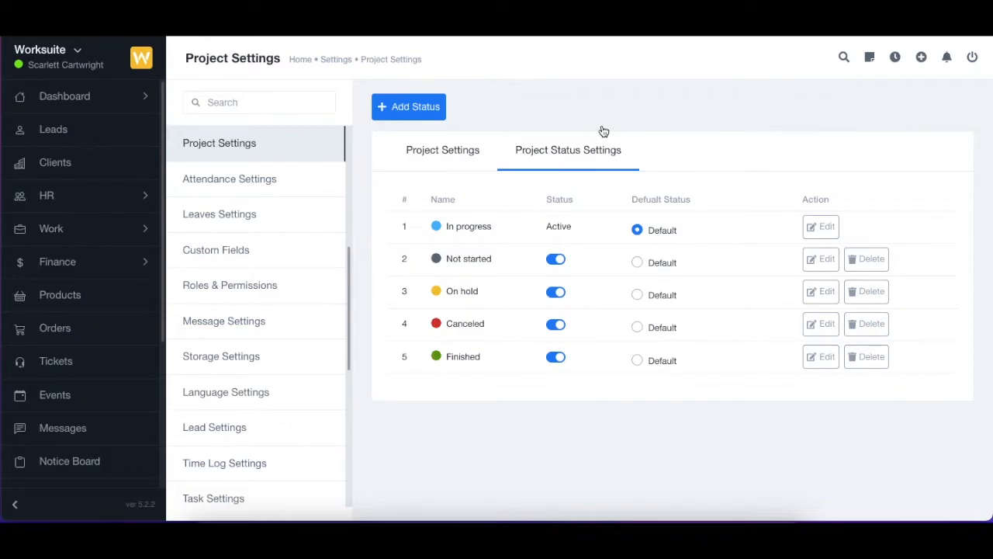
- Review the five project statuses under Project Status Settings, with In progress as default
click(442, 149)
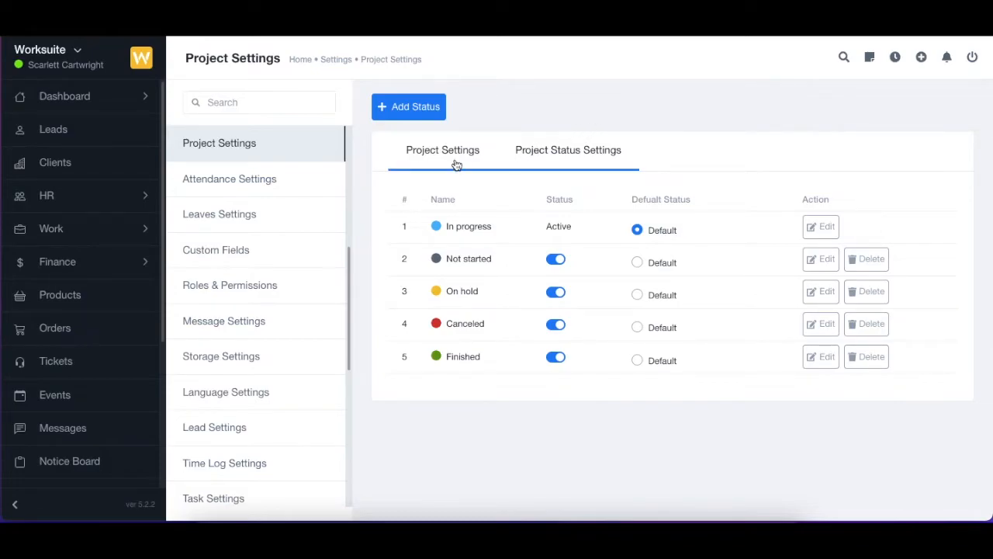
click(568, 149)
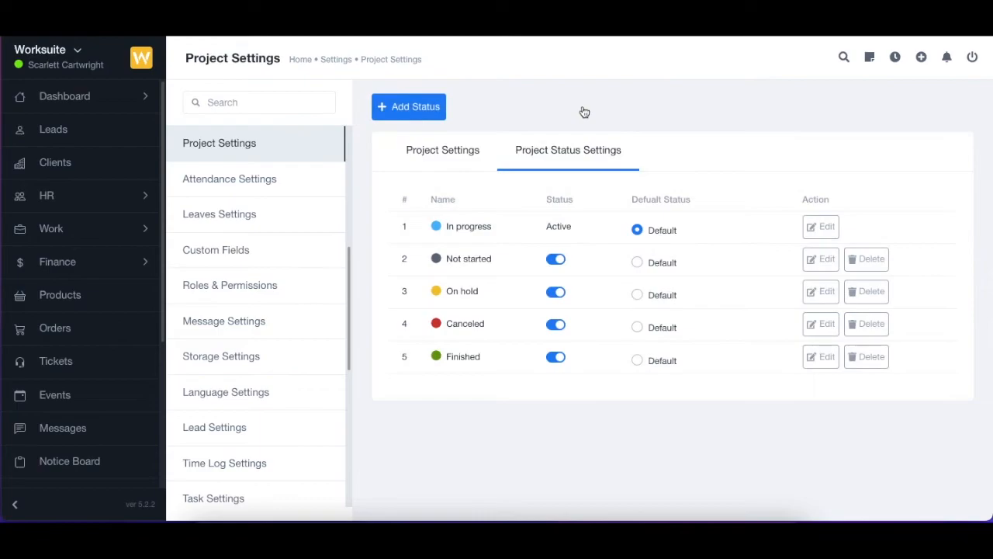
mouse_move(592, 205)
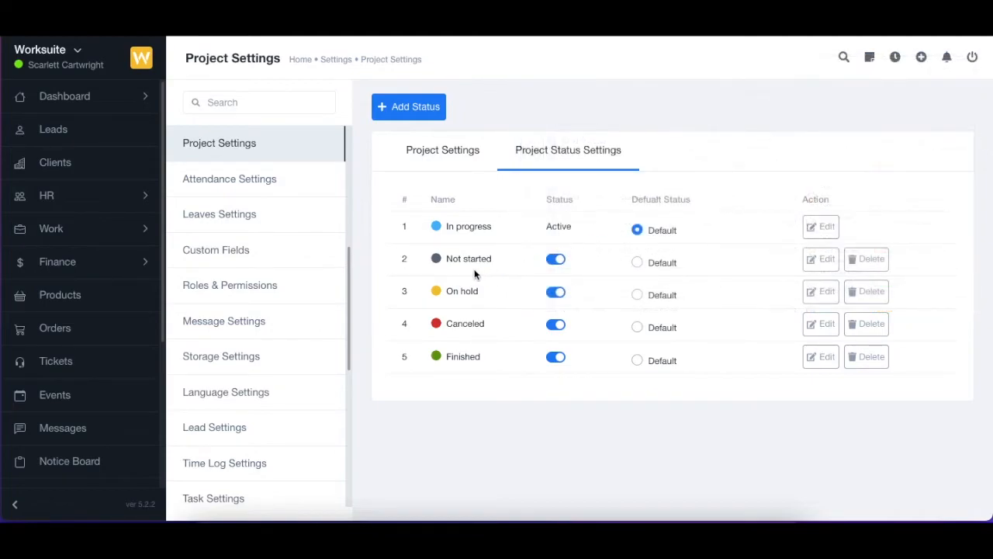
mouse_move(883, 229)
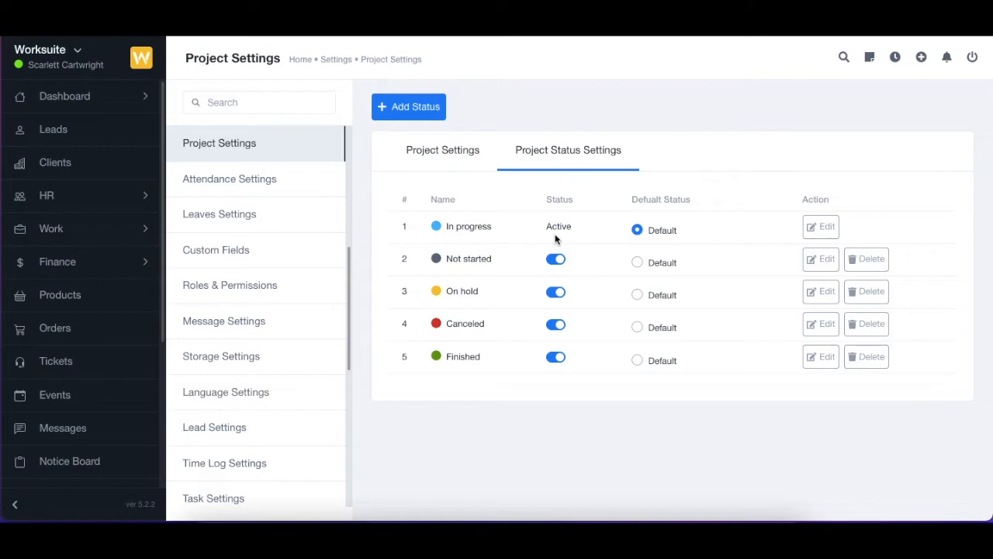
mouse_move(803, 309)
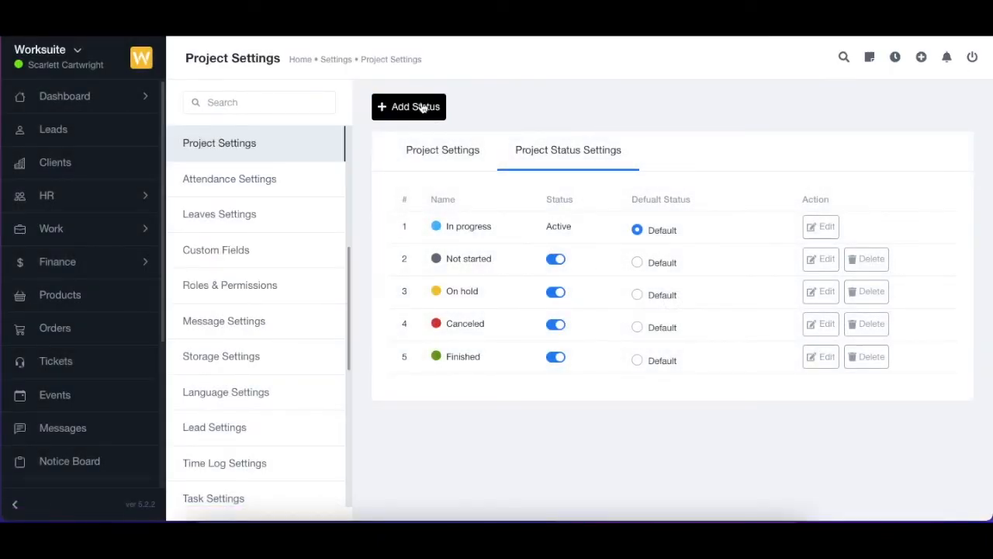
click(408, 106)
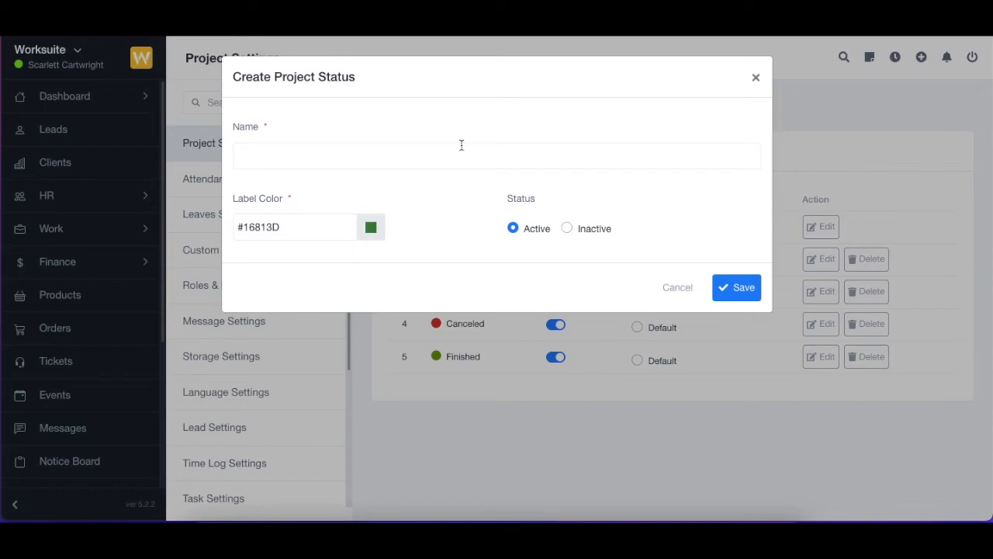
mouse_move(773, 87)
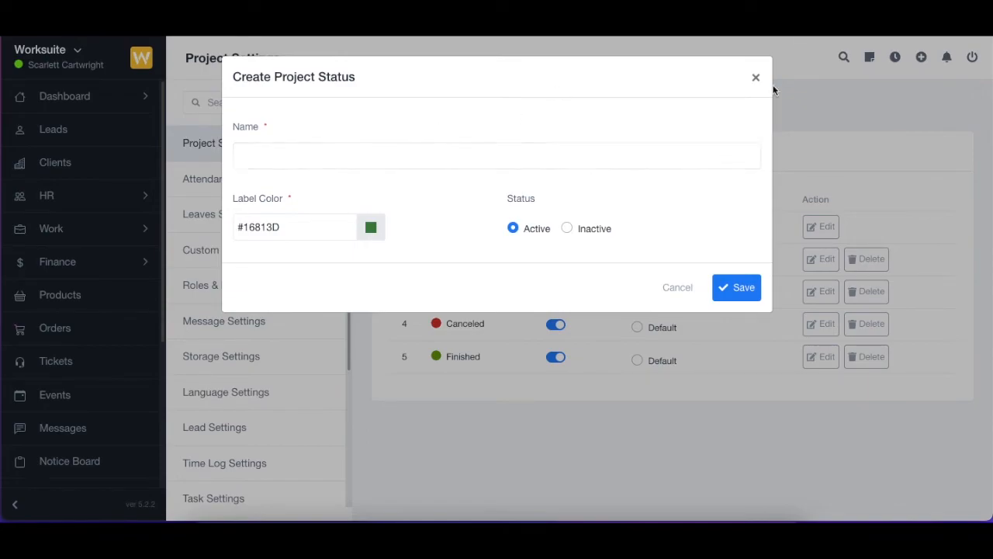
click(756, 77)
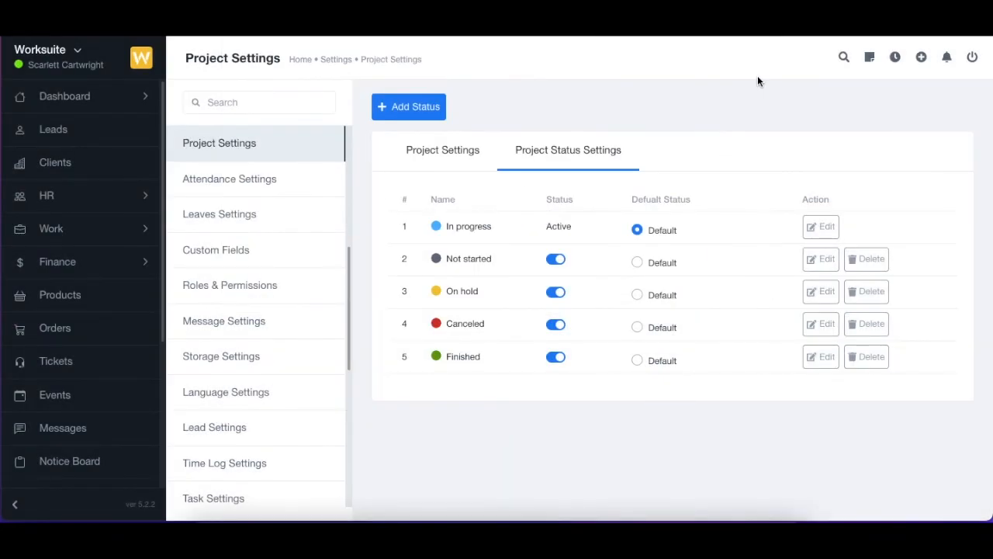